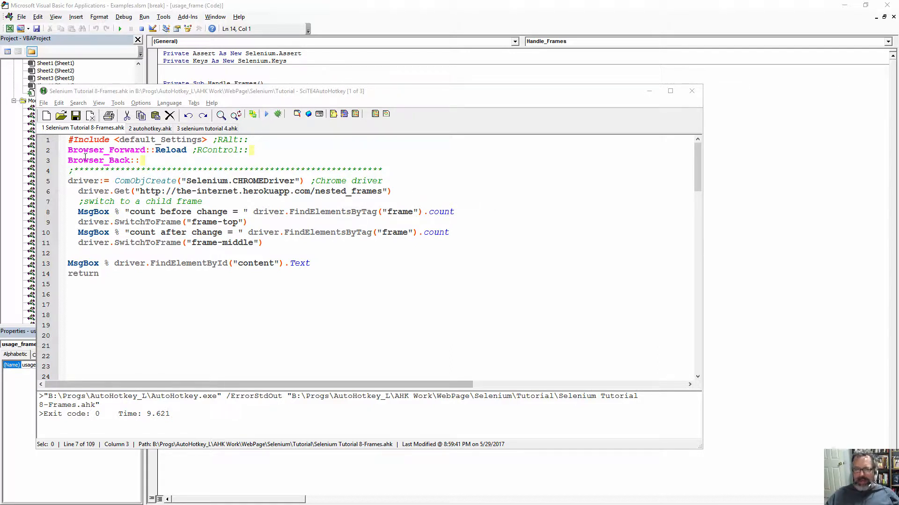
Delete the blank line 12 so the final MsgBox follows the switch to frame-middle
drag(140, 191, 344, 201)
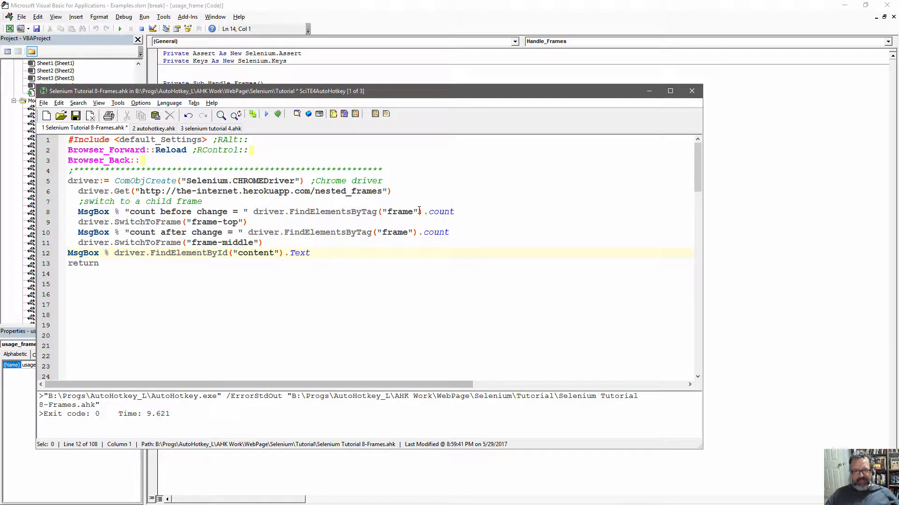
double_click(256, 252)
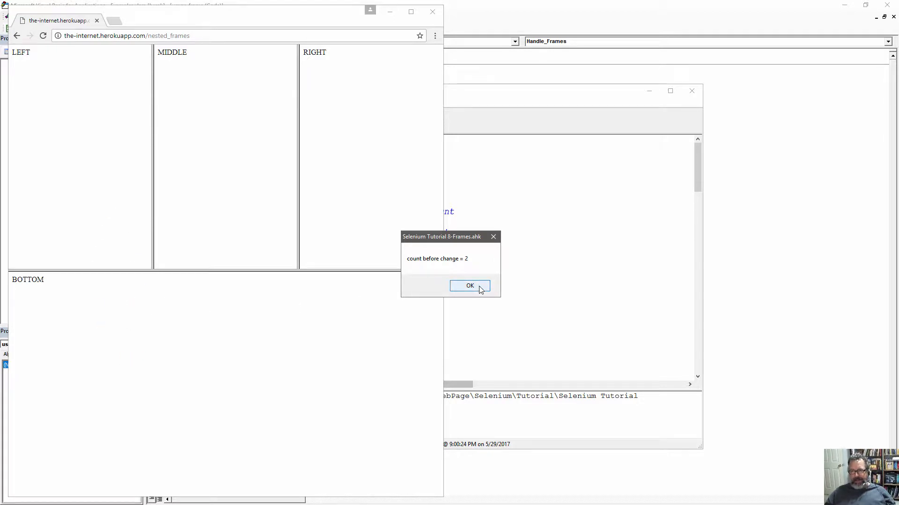
Dismiss the 'count before change = 2' and 'count after change = 3' messages
click(469, 285)
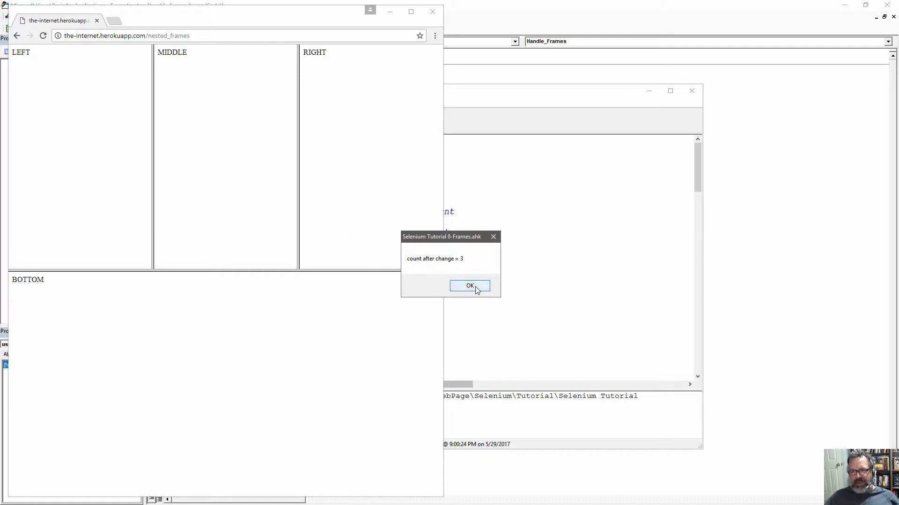
click(470, 286)
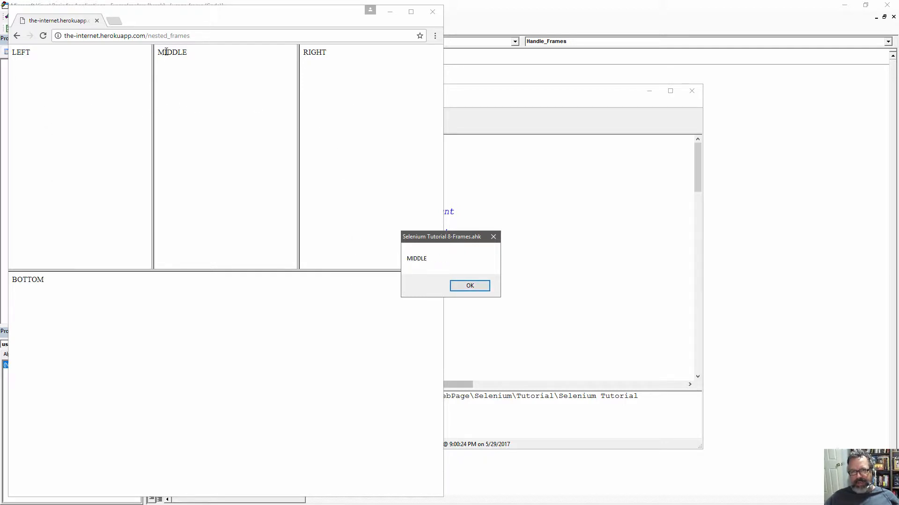
View the frame source of the MIDDLE frame from its context menu
right_click(169, 51)
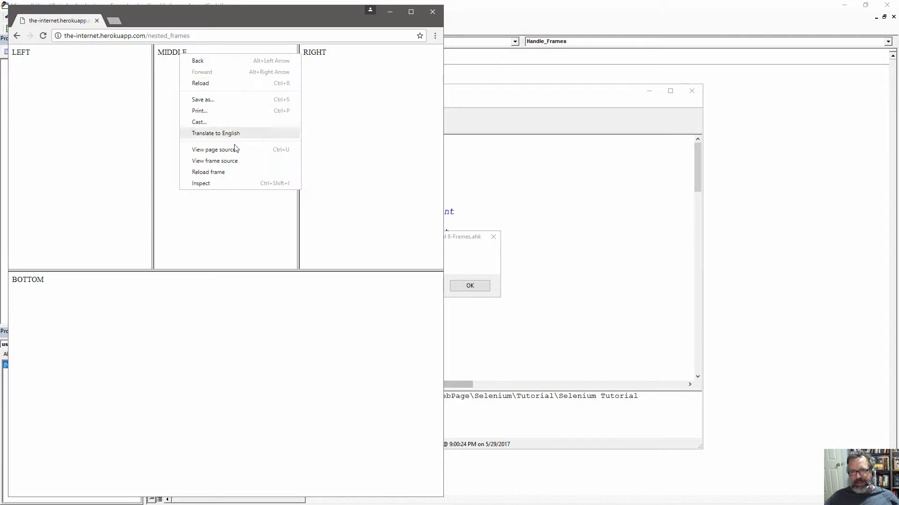
click(201, 183)
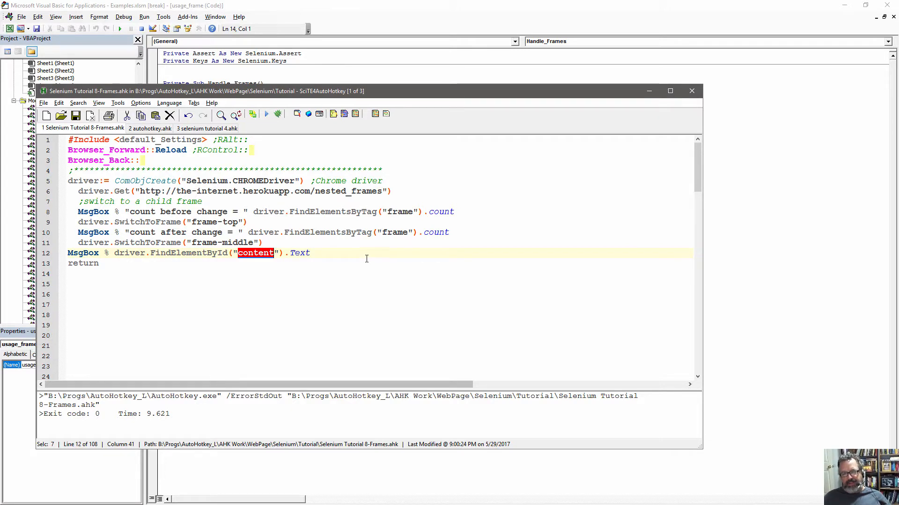
mouse_move(225, 274)
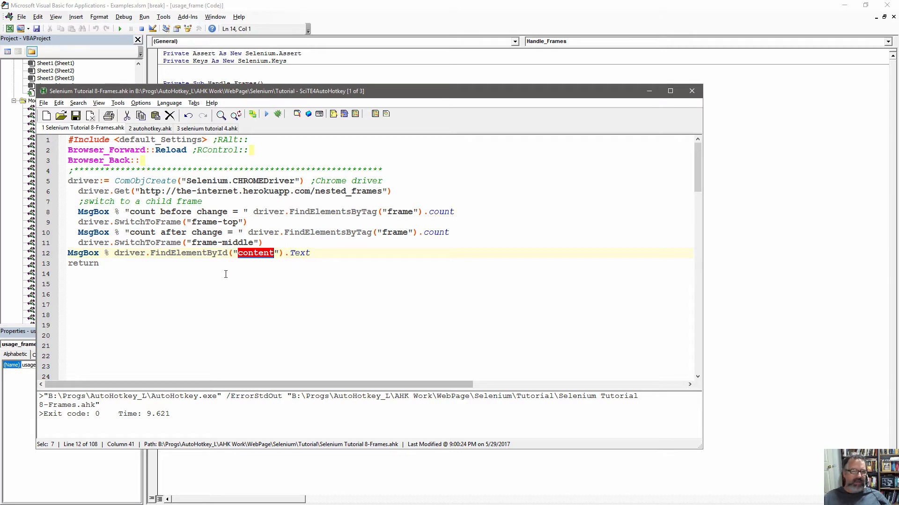
mouse_move(363, 271)
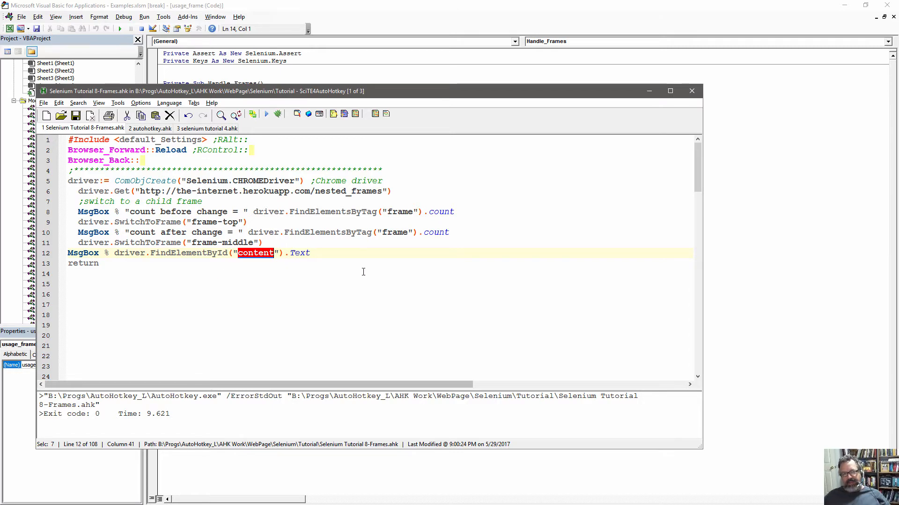